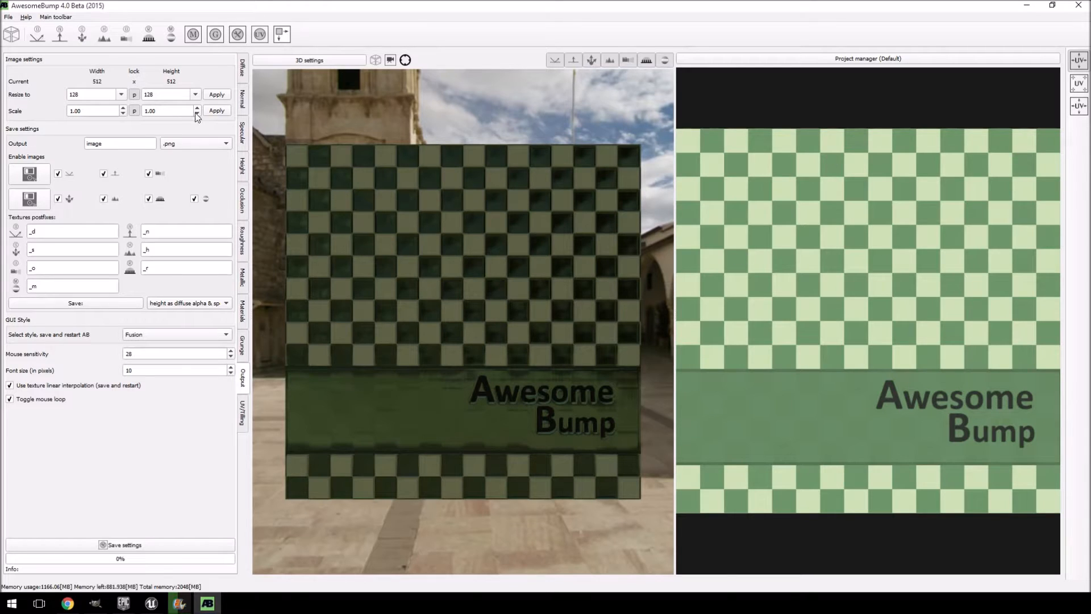
- Show the Normal map settings for the wall textured with the stone photo
{"action": "left_click", "coordinate": [243, 169]}
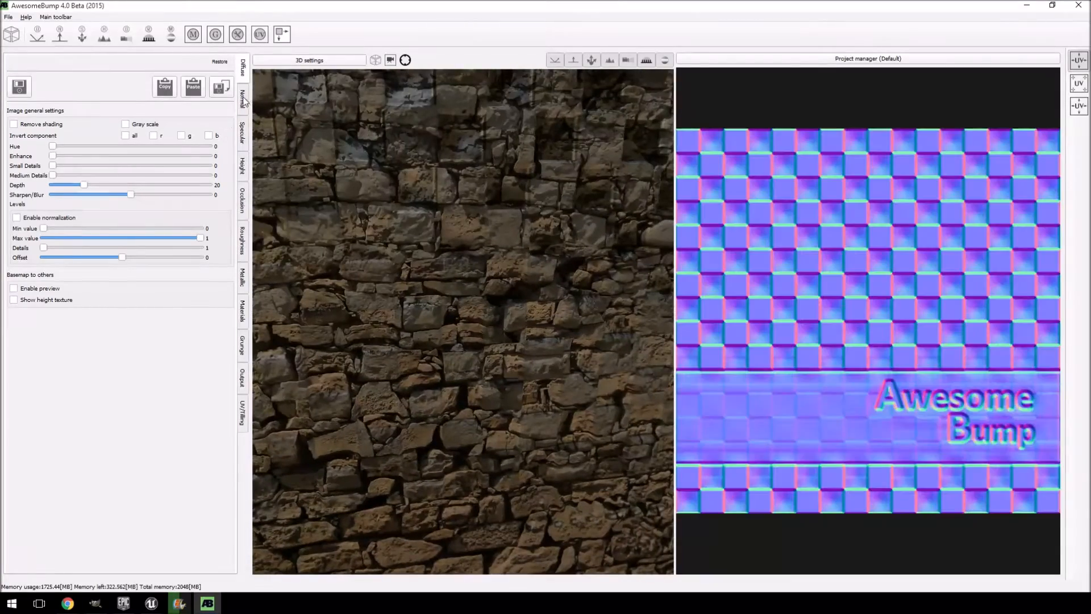
- Enable the basemap-to-others preview on the Diffuse settings to generate the stone normal map
{"action": "left_click", "coordinate": [242, 100]}
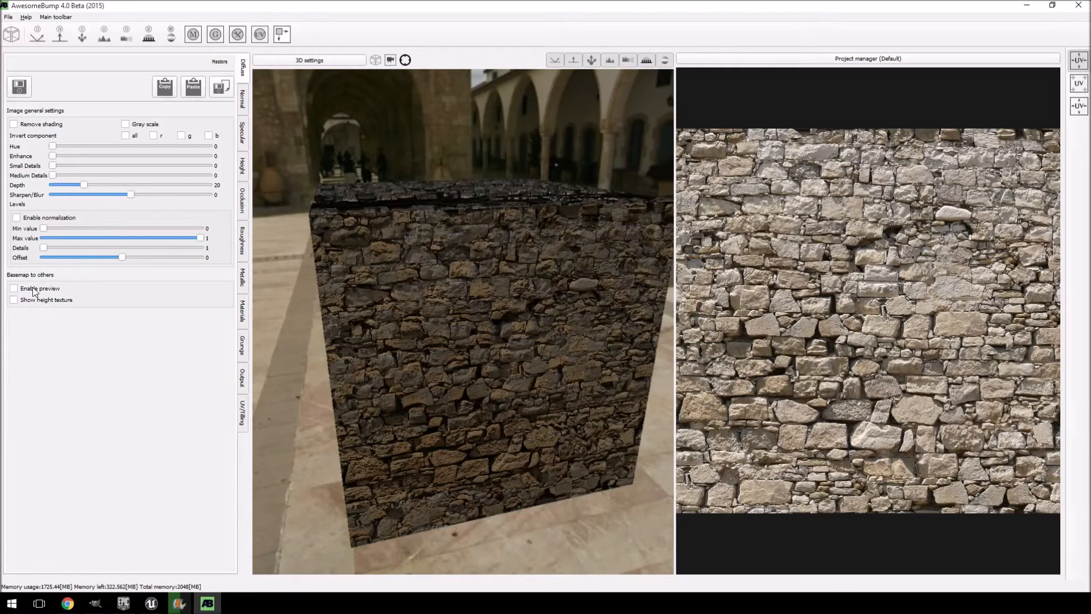
{"action": "left_click", "coordinate": [14, 288]}
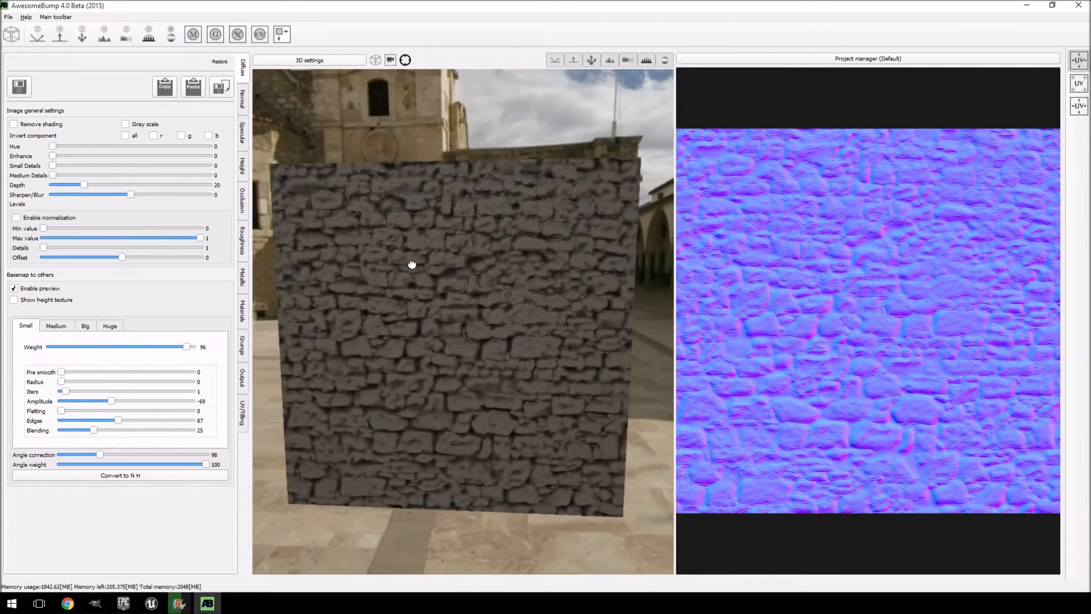
- Inspect the wall corner, then disable the generated-map preview on the Diffuse settings
{"action": "left_click", "coordinate": [243, 97]}
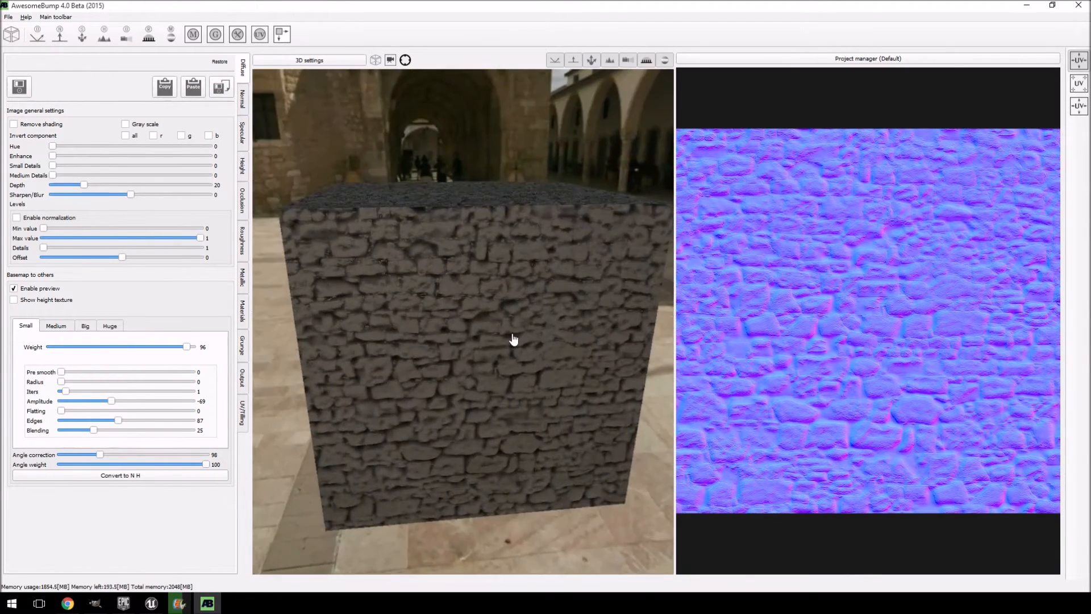
{"action": "left_click_drag", "start_coordinate": [514, 339], "coordinate": [426, 319]}
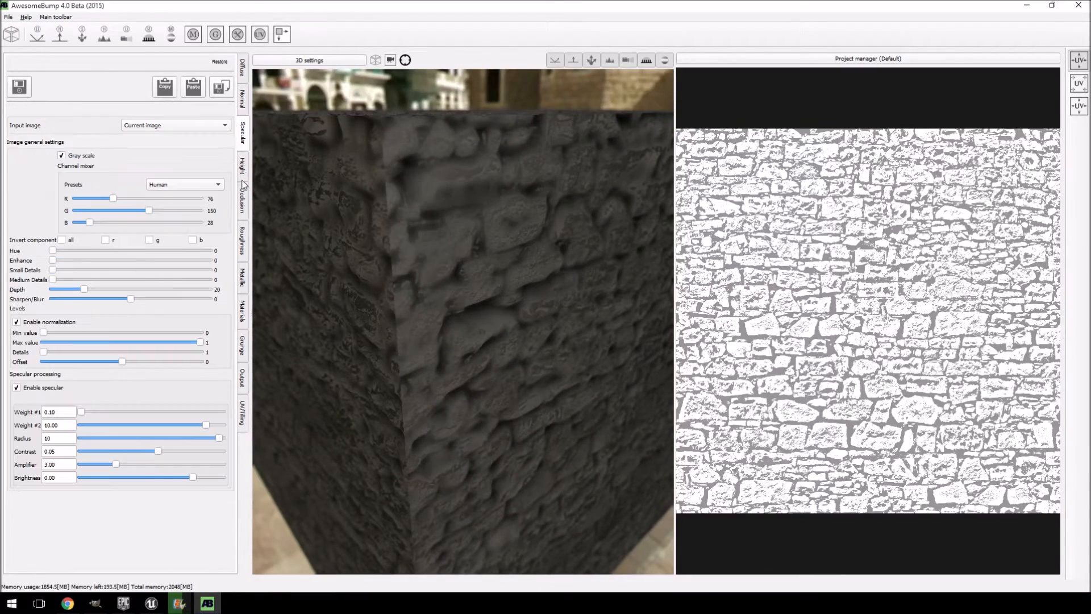
{"action": "left_click", "coordinate": [242, 96]}
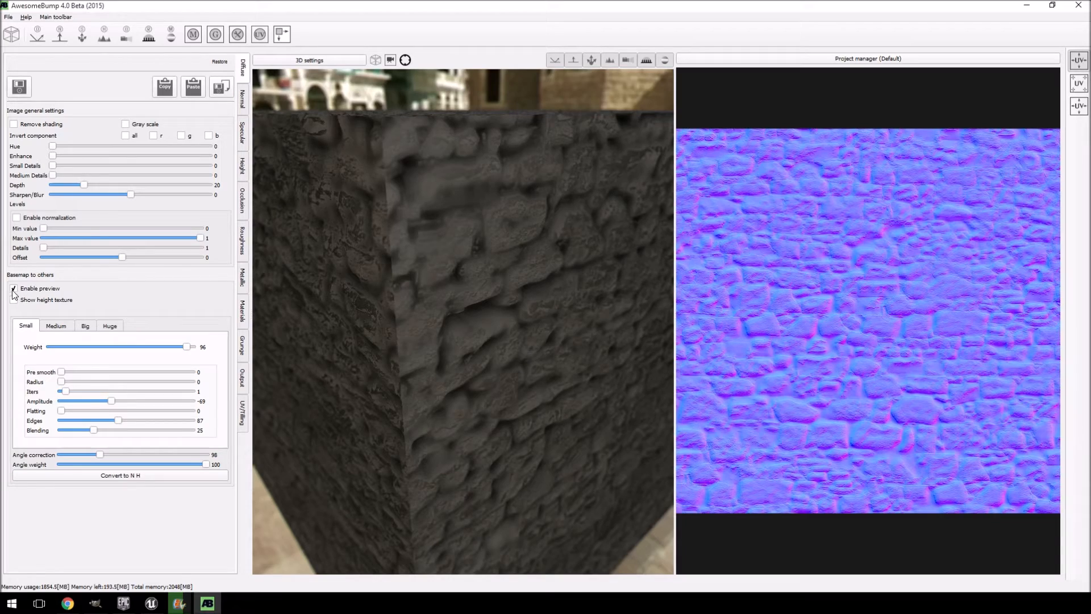
{"action": "left_click", "coordinate": [14, 288]}
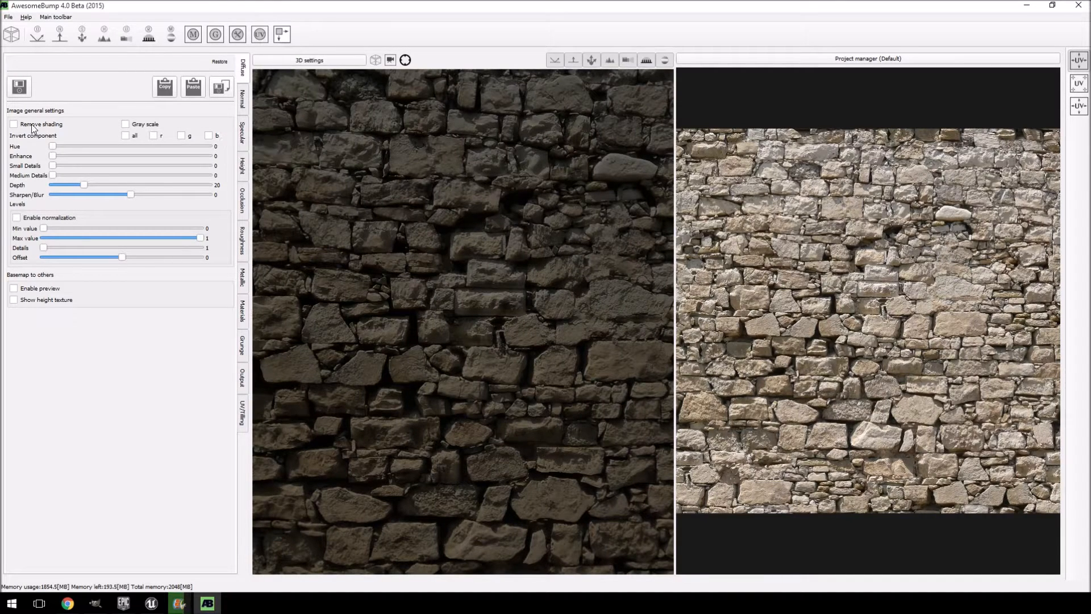
- Turn on Remove shading for the stone diffuse image
{"action": "left_click", "coordinate": [14, 124]}
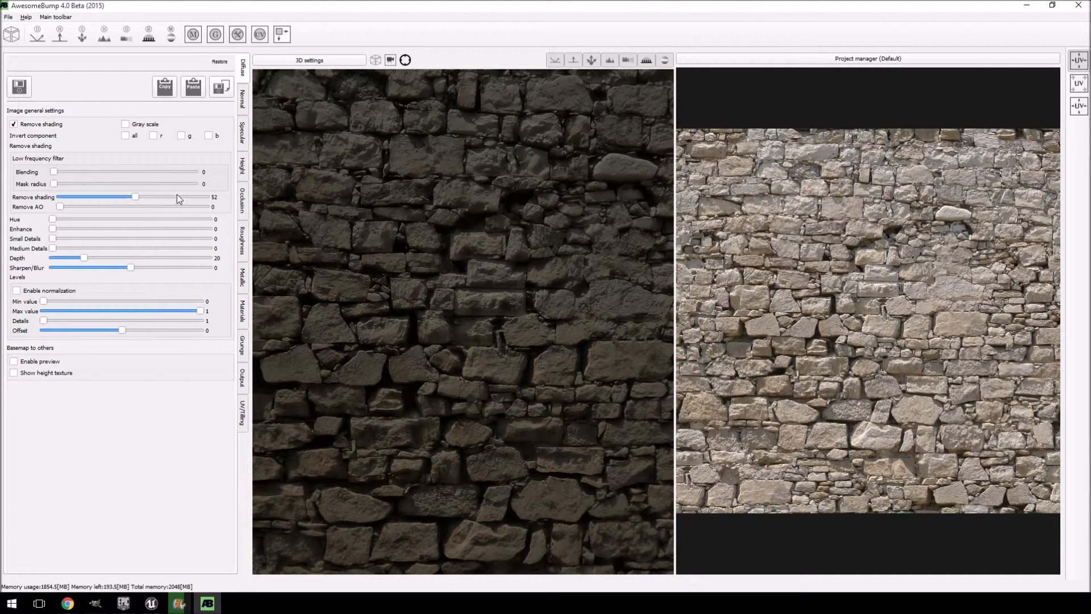
{"action": "mouse_move", "coordinate": [111, 241]}
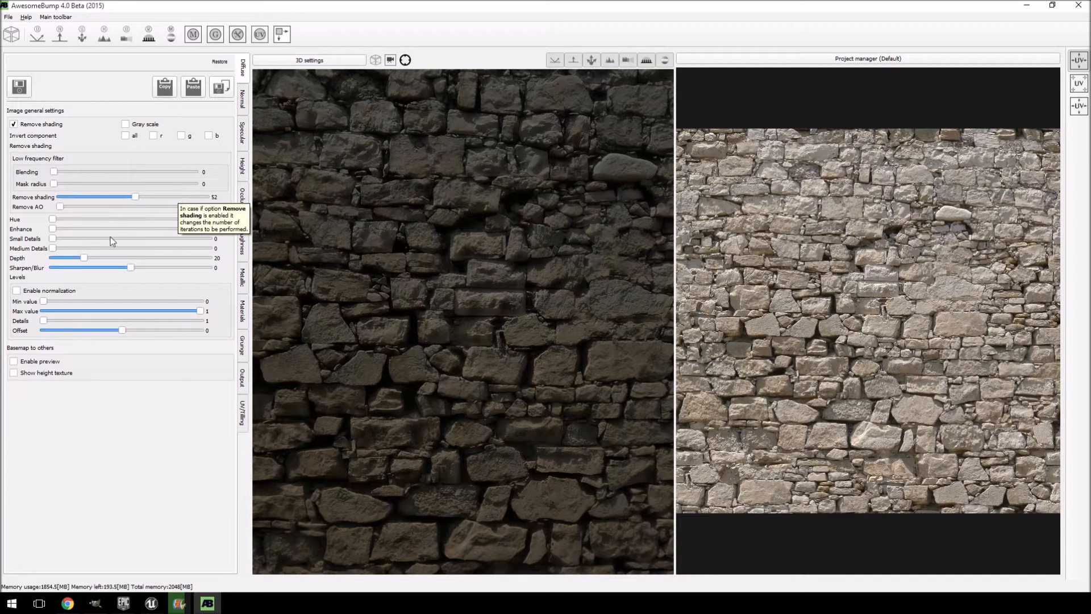
{"action": "mouse_move", "coordinate": [103, 196]}
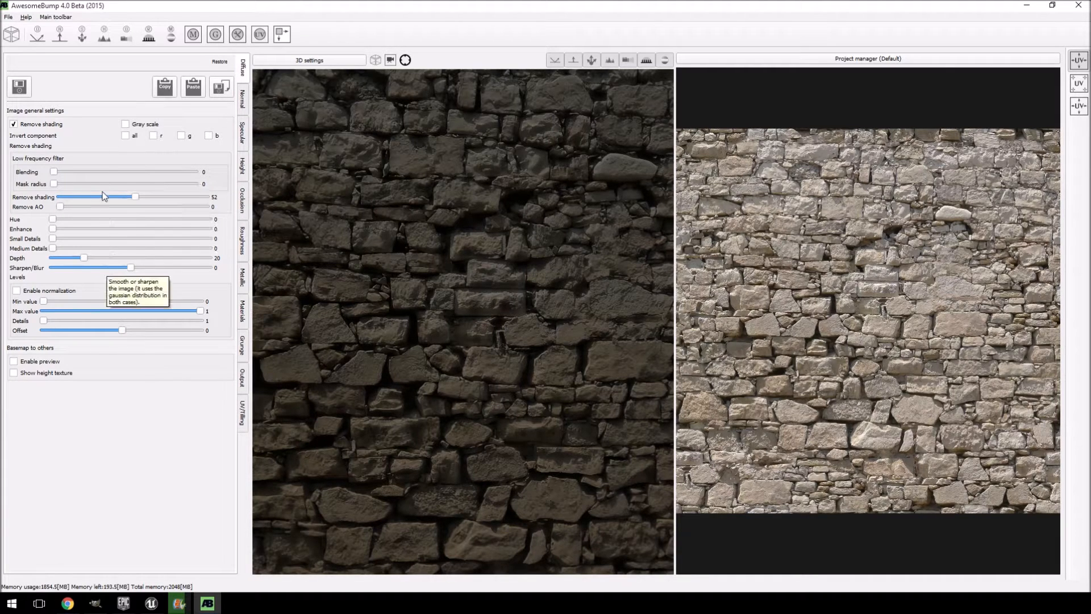
{"action": "mouse_move", "coordinate": [195, 162]}
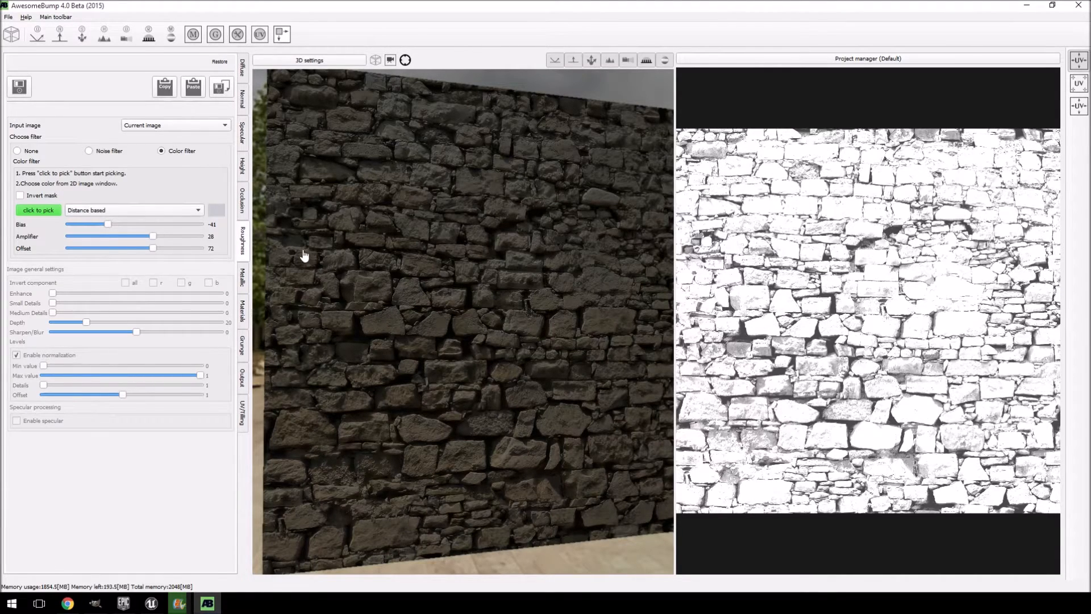
- Darken the roughness map with a lower Offset, reduced Amplifier and slightly higher Bias
{"action": "left_click_drag", "start_coordinate": [152, 236], "coordinate": [132, 236]}
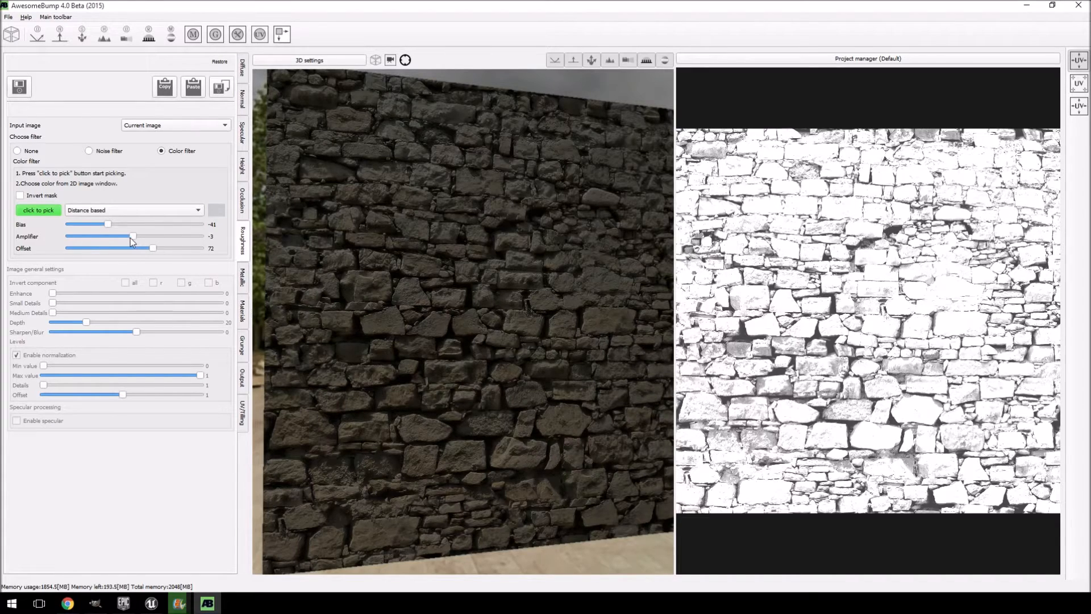
{"action": "left_click_drag", "start_coordinate": [132, 237], "coordinate": [147, 236]}
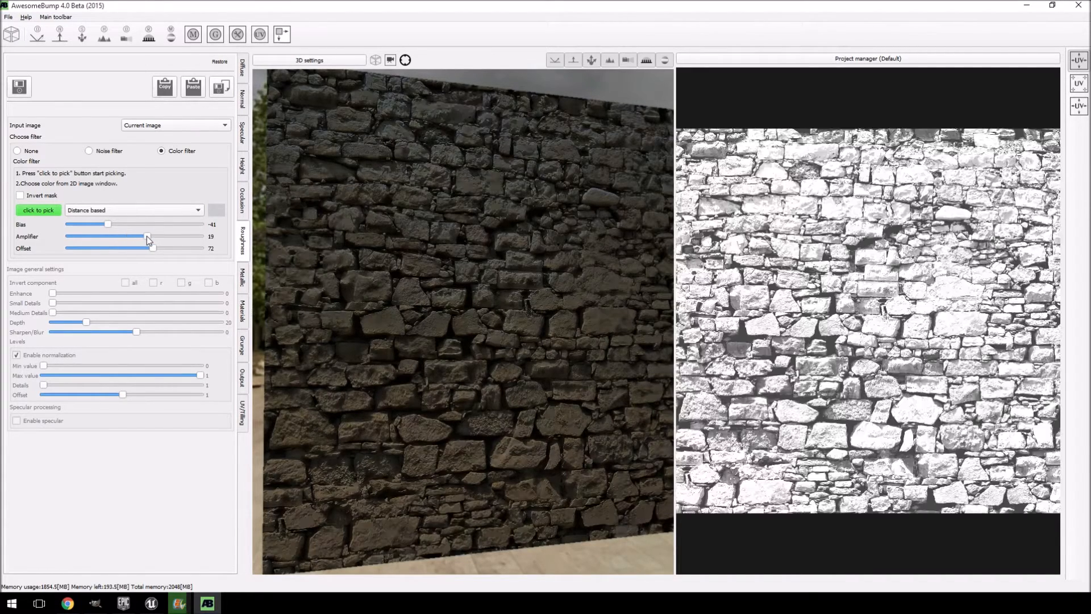
{"action": "left_click_drag", "start_coordinate": [146, 236], "coordinate": [142, 237]}
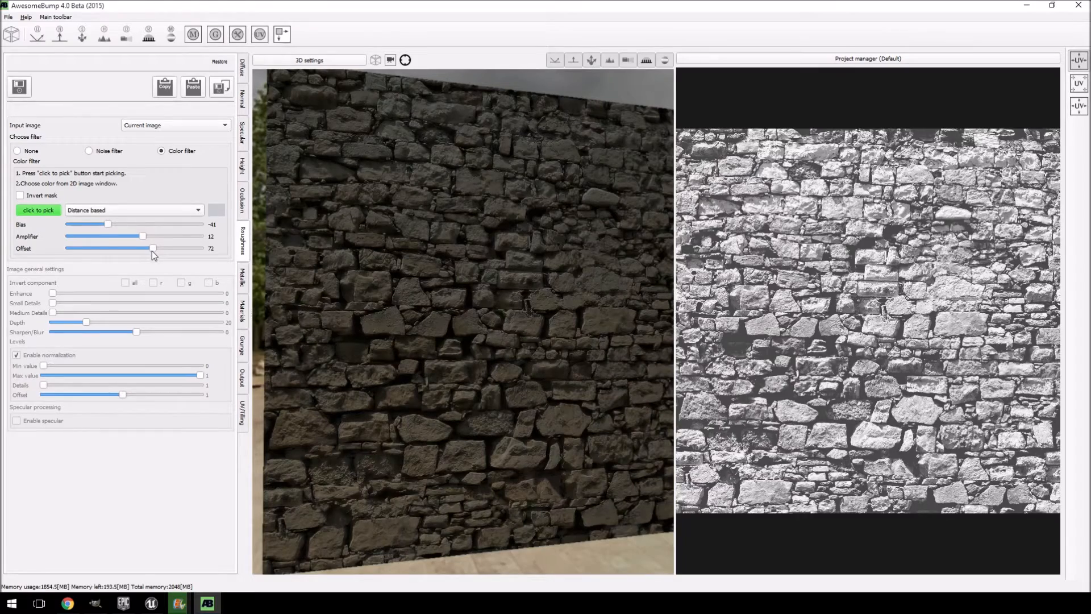
{"action": "left_click_drag", "start_coordinate": [153, 249], "coordinate": [127, 248]}
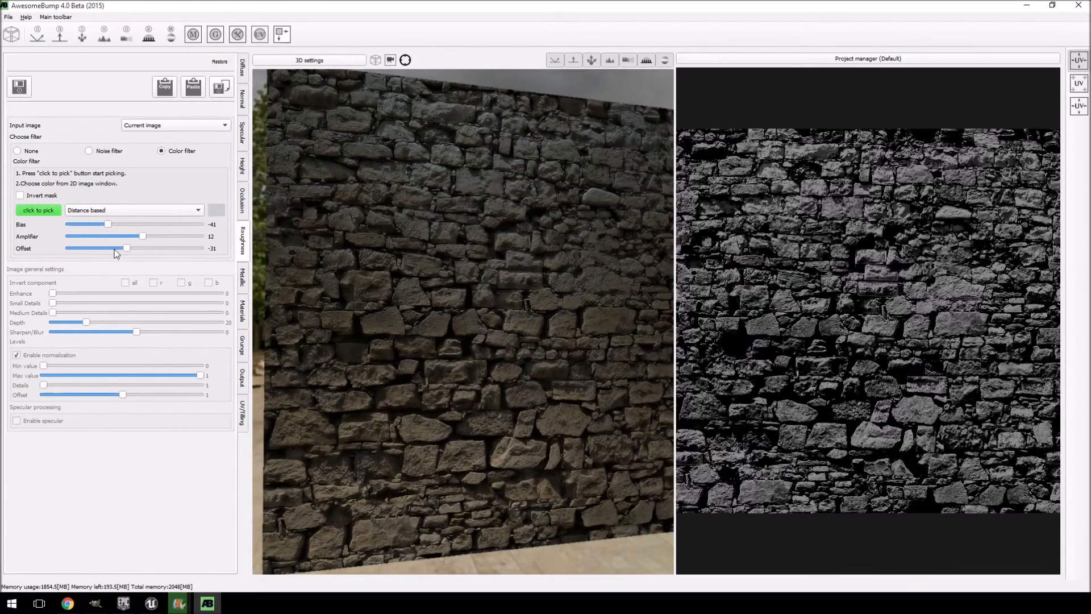
{"action": "left_click_drag", "start_coordinate": [142, 236], "coordinate": [139, 235]}
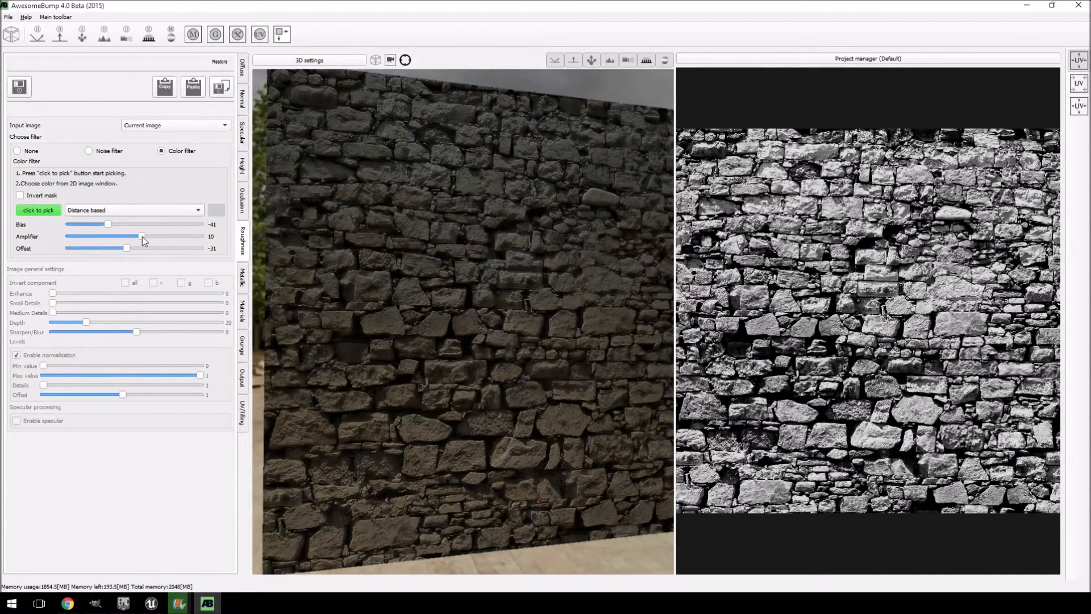
{"action": "left_click_drag", "start_coordinate": [143, 235], "coordinate": [138, 236]}
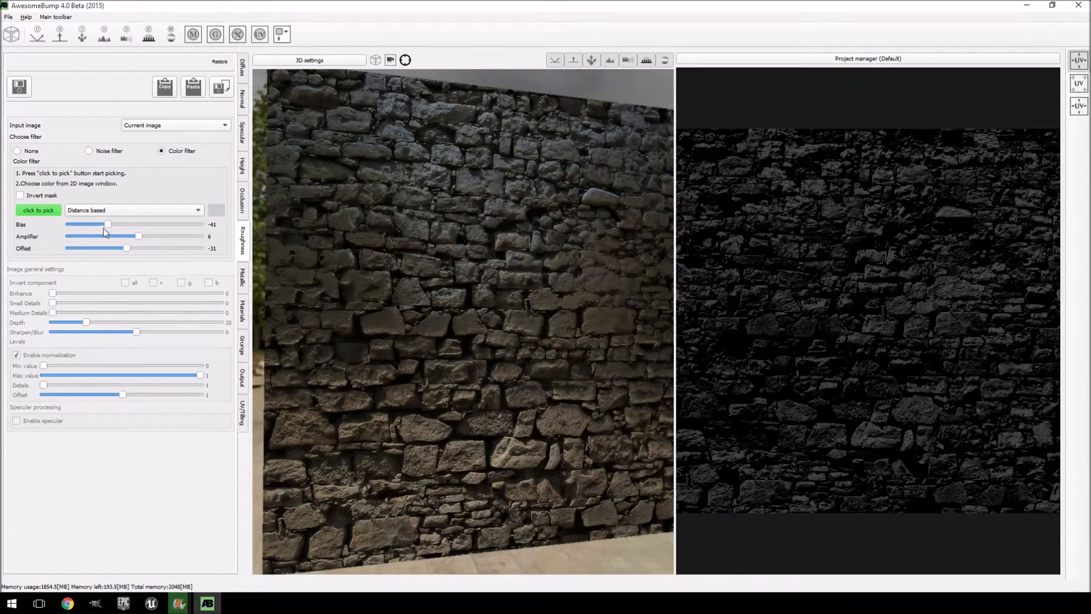
{"action": "left_click_drag", "start_coordinate": [107, 223], "coordinate": [113, 223]}
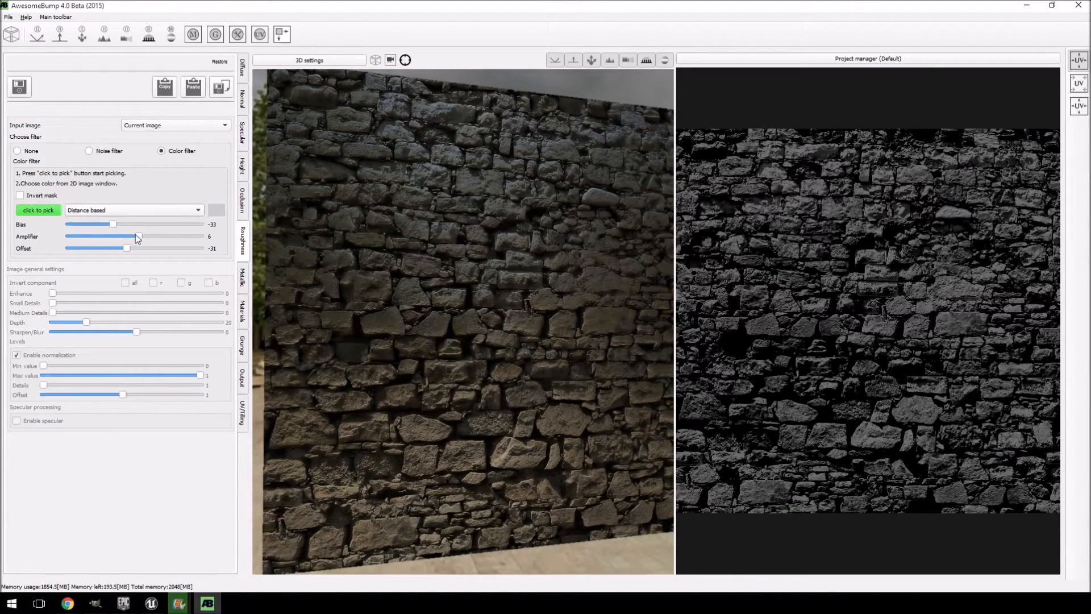
{"action": "left_click_drag", "start_coordinate": [137, 236], "coordinate": [142, 236]}
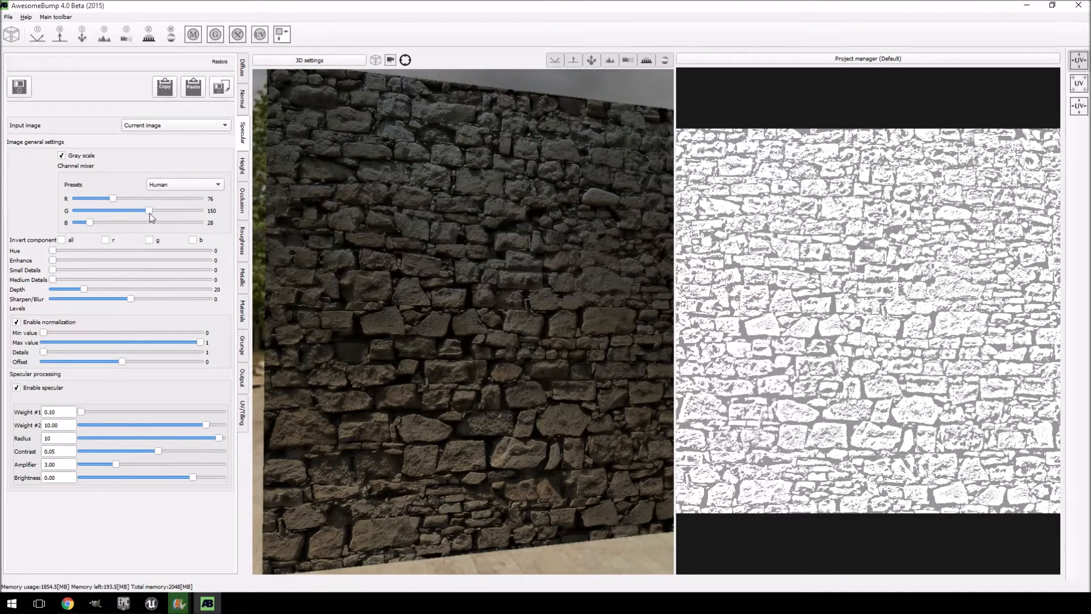
- Lower the G channel weight, leave Enable specular unticked, and start saving the specular map
{"action": "left_click_drag", "start_coordinate": [149, 210], "coordinate": [152, 210]}
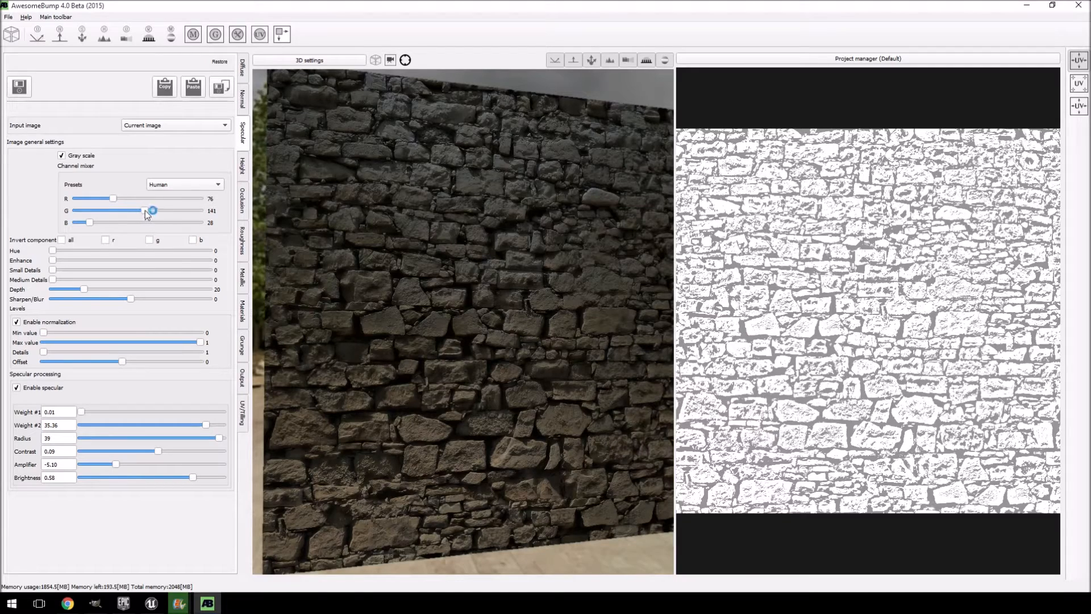
{"action": "left_click", "coordinate": [16, 388]}
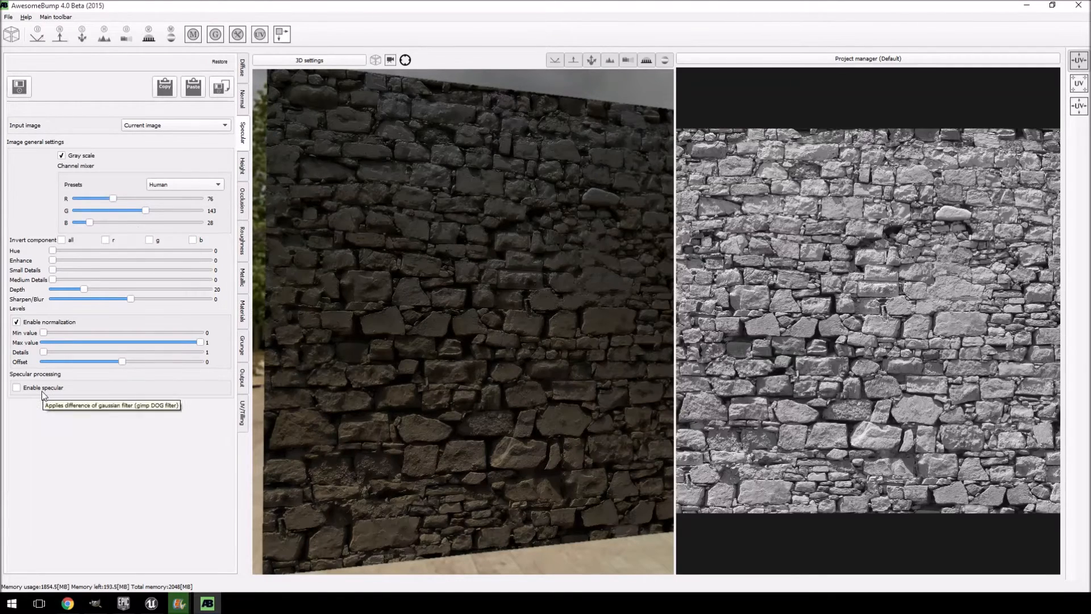
{"action": "mouse_move", "coordinate": [129, 256]}
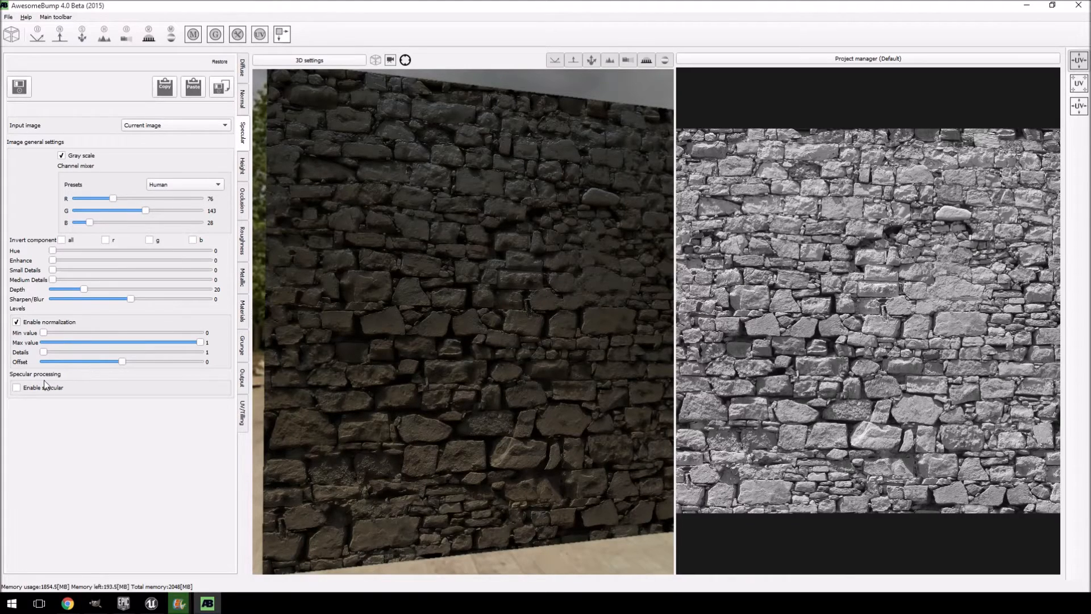
{"action": "left_click", "coordinate": [16, 387]}
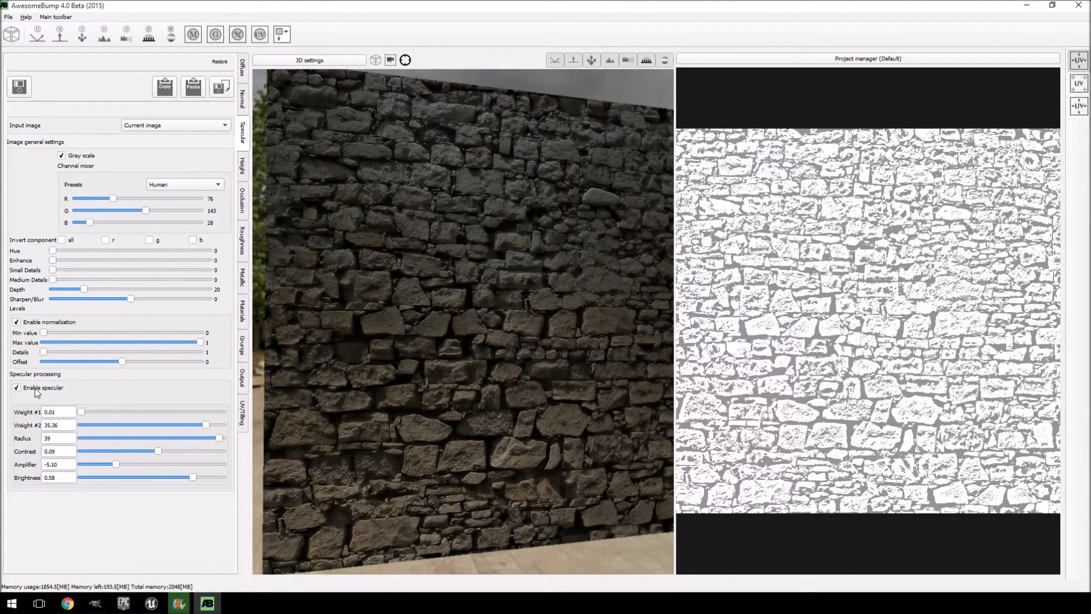
{"action": "left_click", "coordinate": [15, 388]}
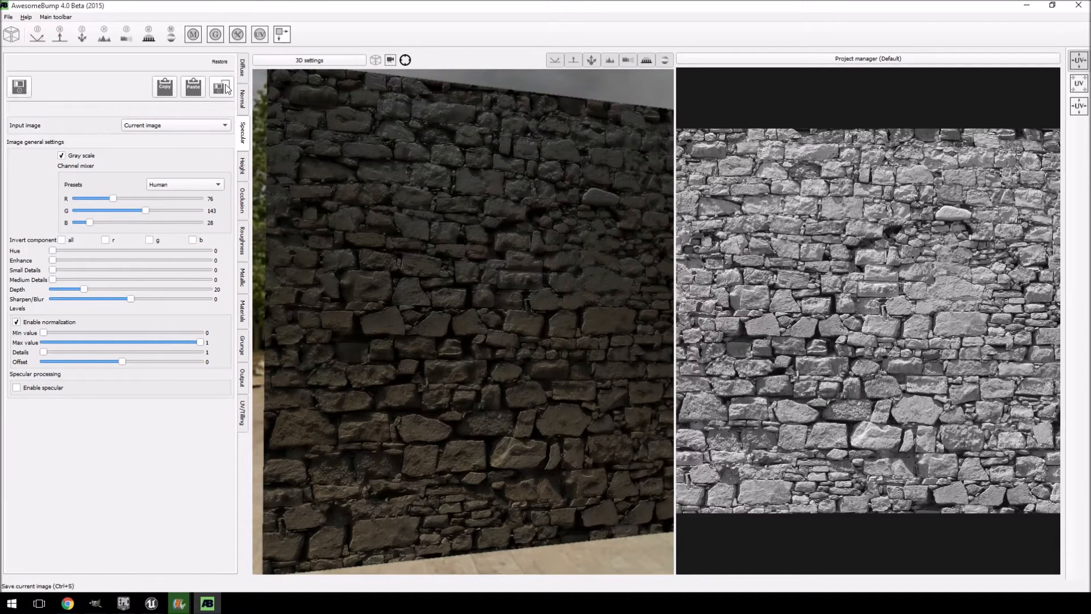
{"action": "left_click", "coordinate": [221, 86]}
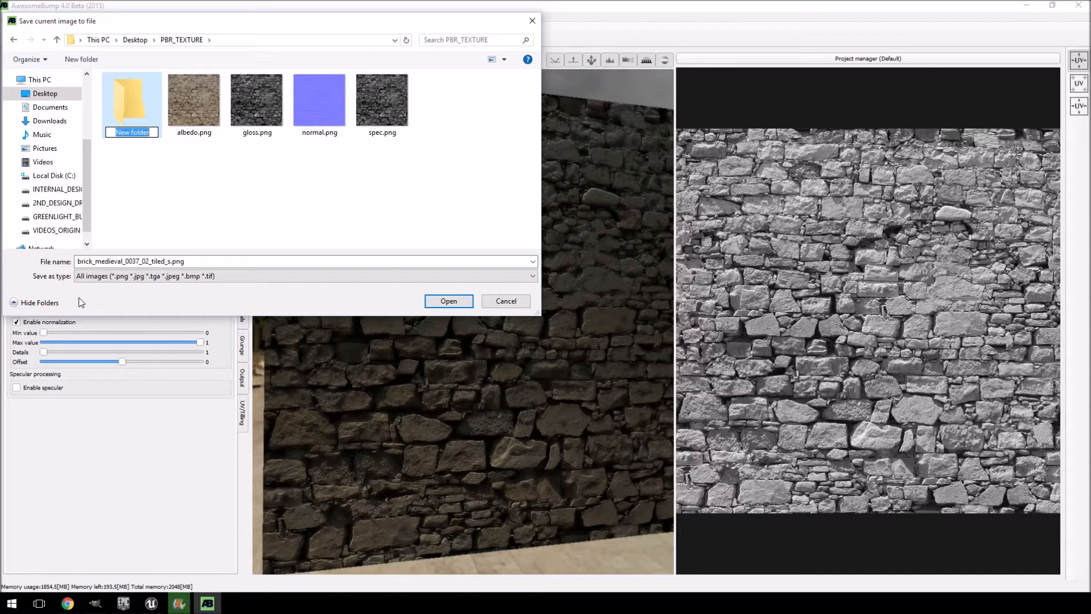
- Save the maps as PNGs into a new 'awesomebump pbr' folder inside PBR_TEXTURE
{"action": "type", "text": "awesomebump pbr"}
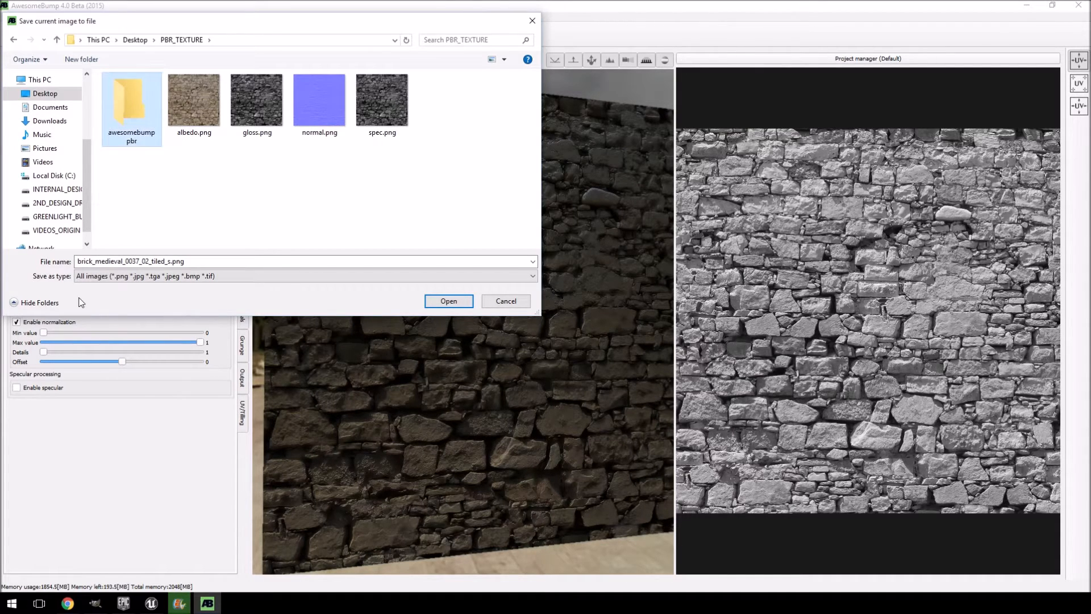
{"action": "double_click", "coordinate": [131, 101]}
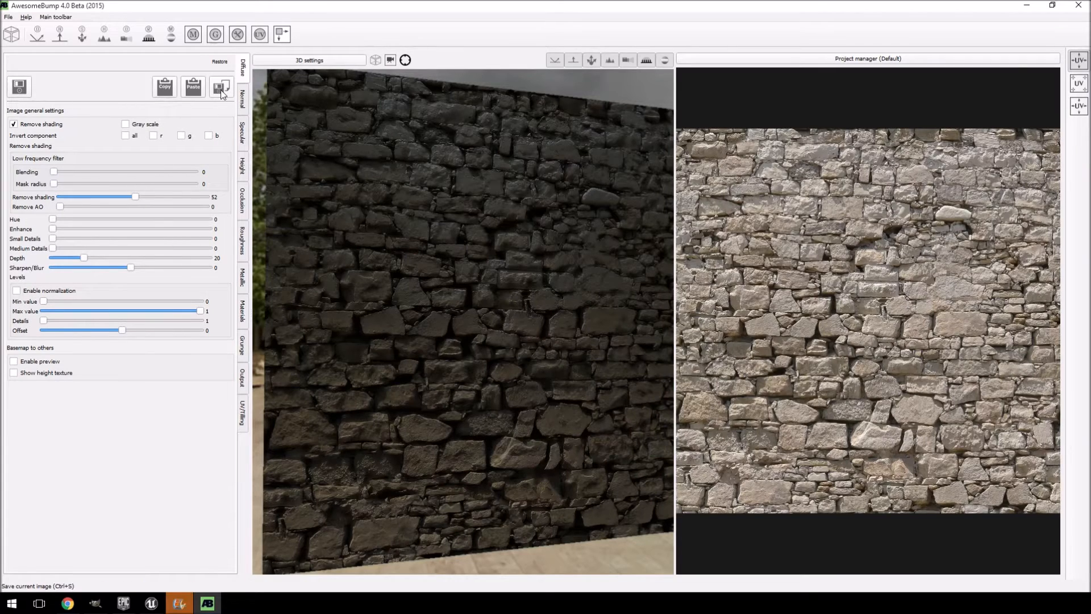
{"action": "left_click", "coordinate": [219, 86]}
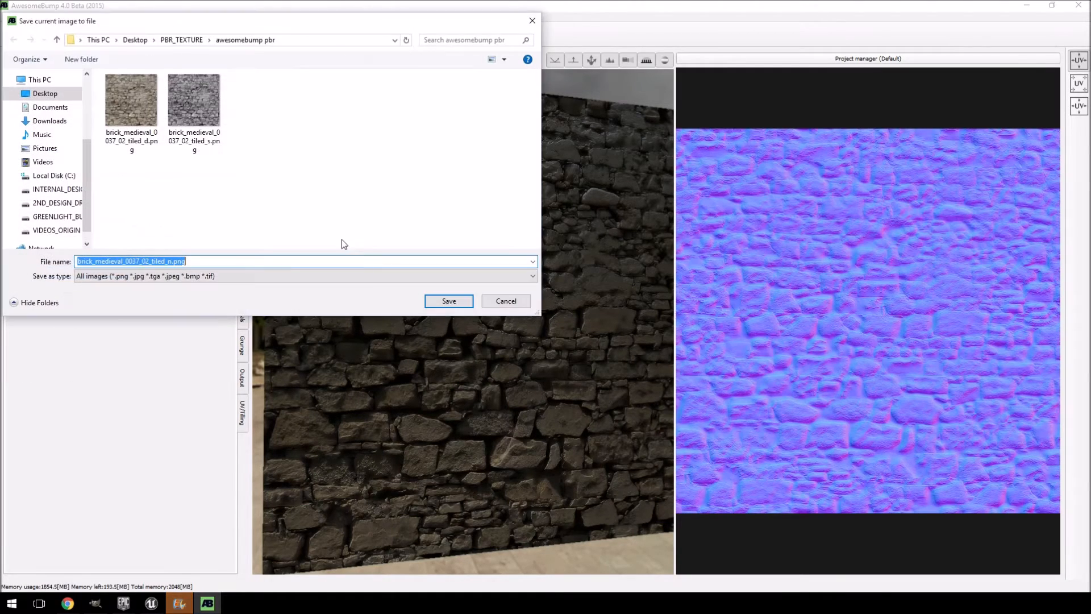
{"action": "left_click", "coordinate": [448, 301]}
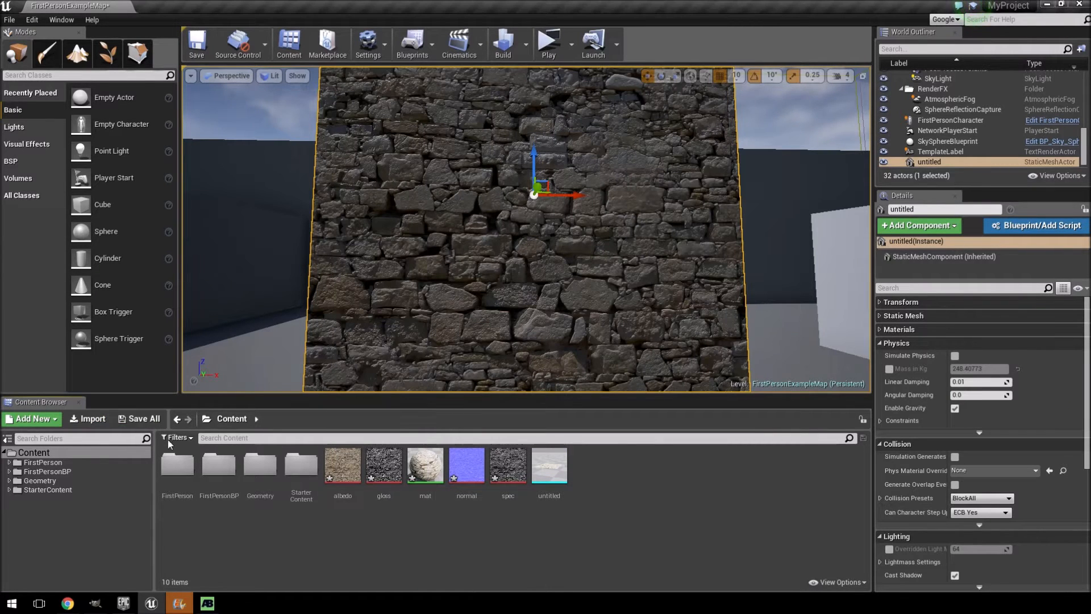
- Import the four brick_medieval PNG maps from the awesomebump pbr folder into Content
{"action": "left_click", "coordinate": [90, 418]}
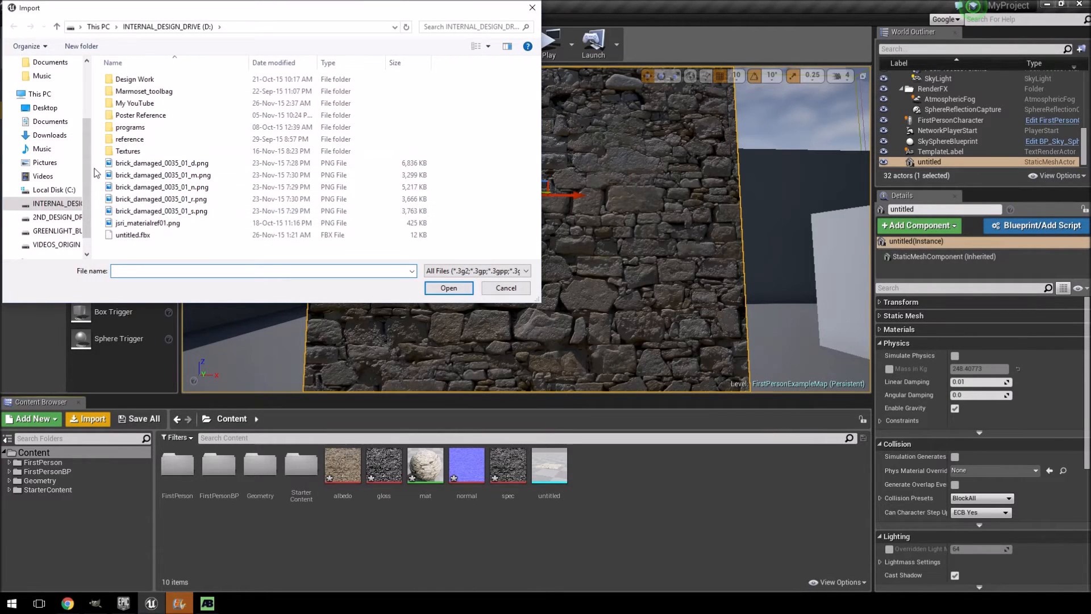
{"action": "left_click", "coordinate": [42, 108]}
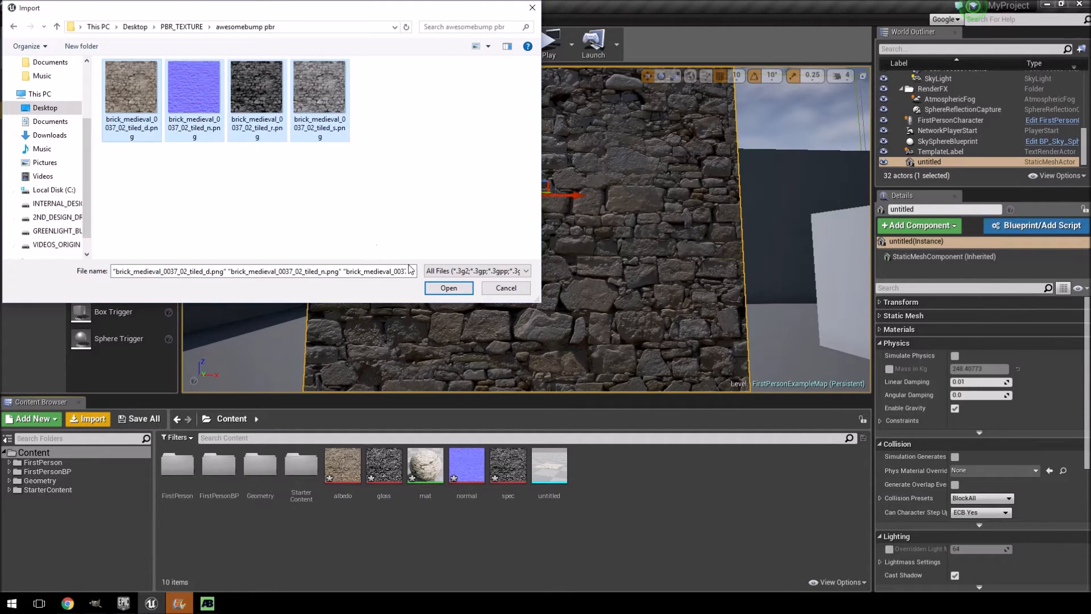
{"action": "left_click", "coordinate": [448, 287]}
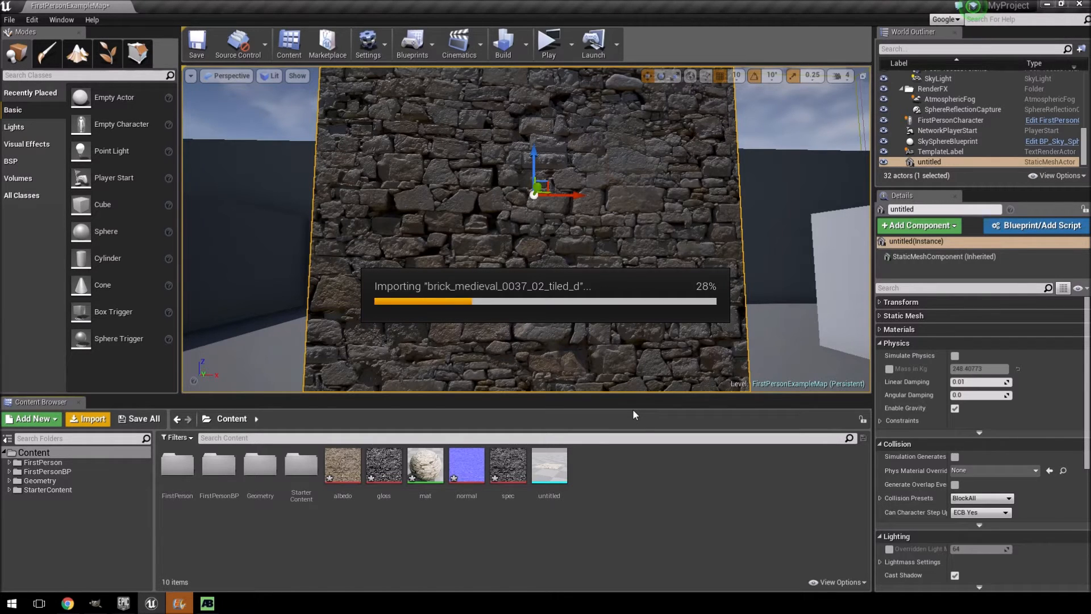
{"action": "mouse_move", "coordinate": [642, 311]}
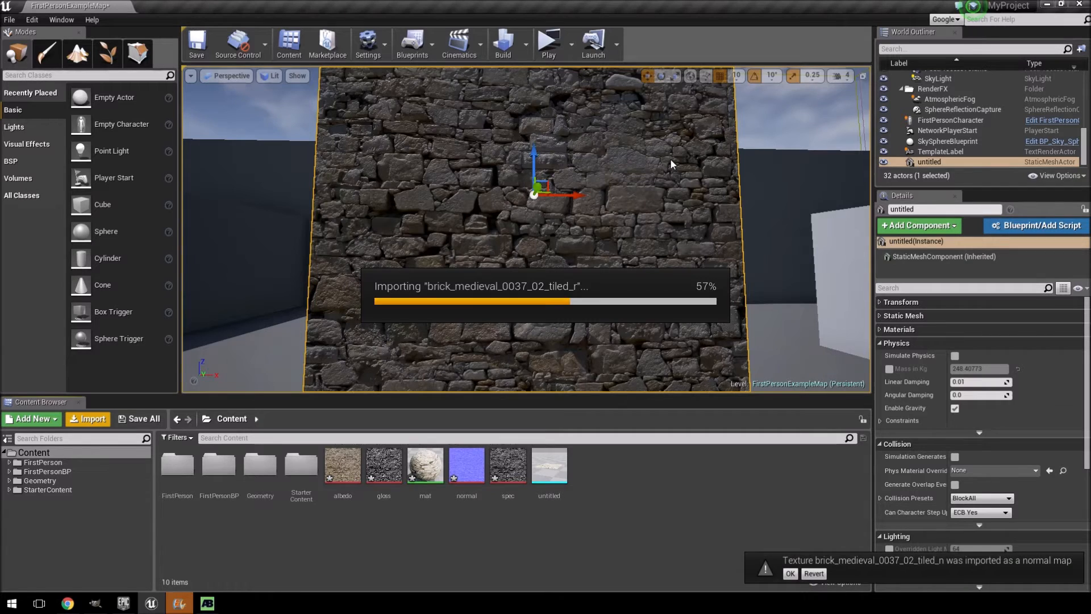
{"action": "mouse_move", "coordinate": [639, 352]}
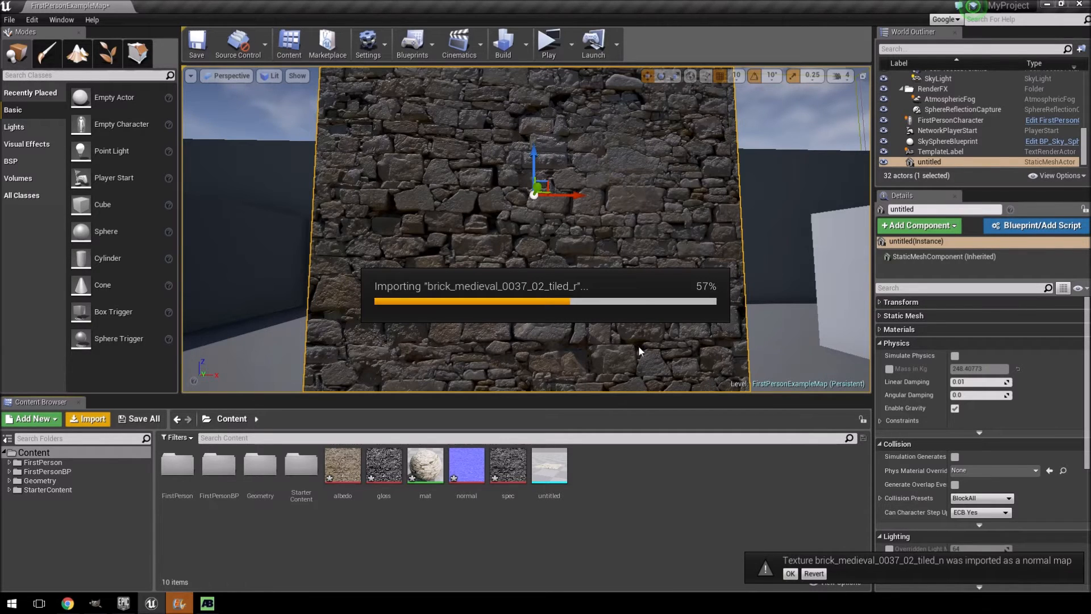
{"action": "mouse_move", "coordinate": [645, 231]}
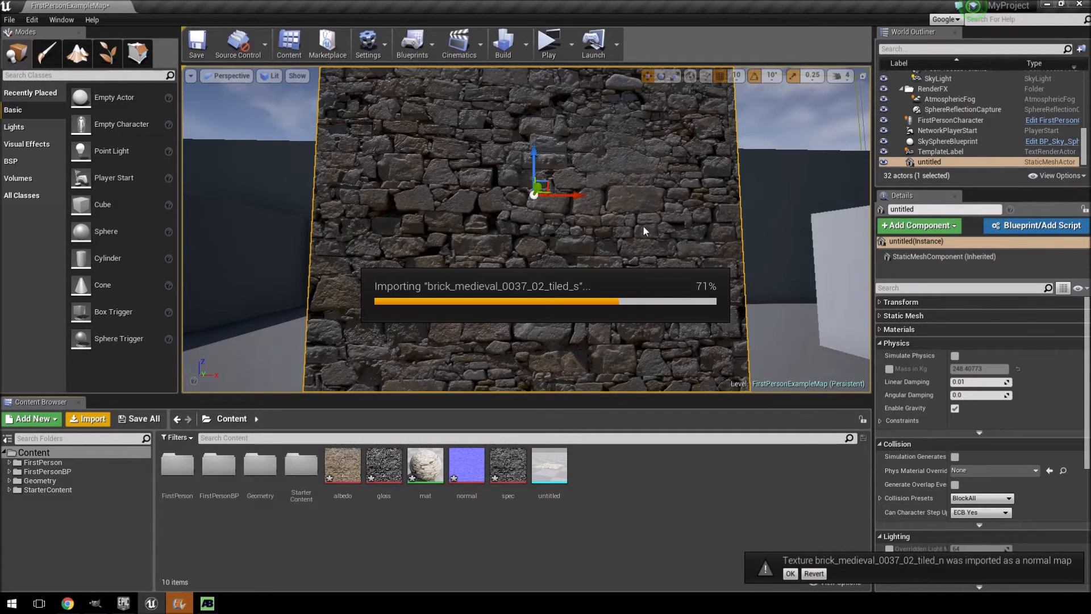
{"action": "mouse_move", "coordinate": [629, 333]}
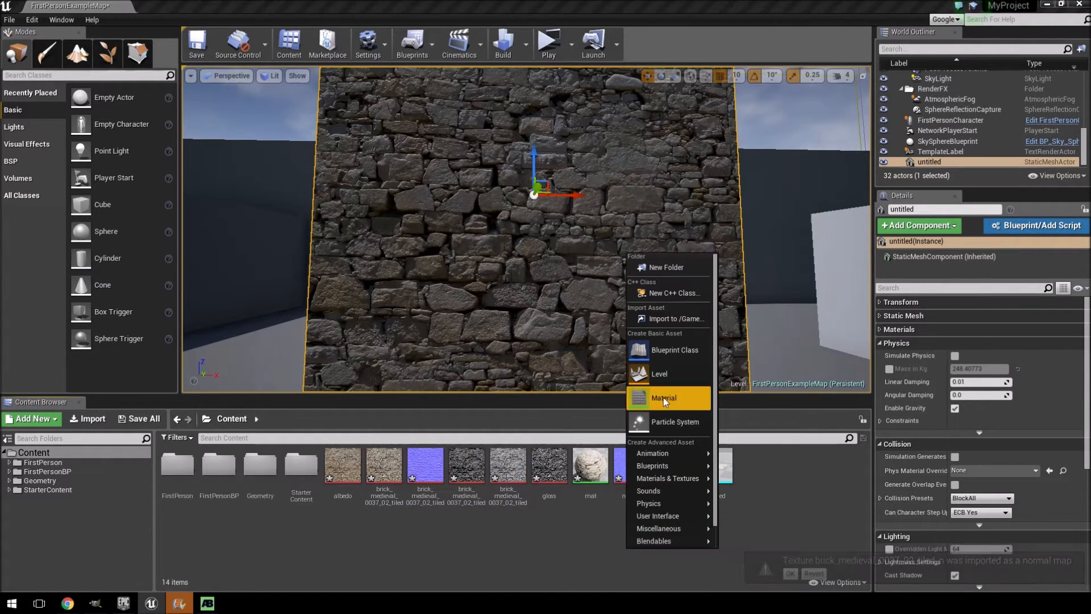
- Create a new Material asset in the Content folder named awesomemat
{"action": "left_click", "coordinate": [662, 398]}
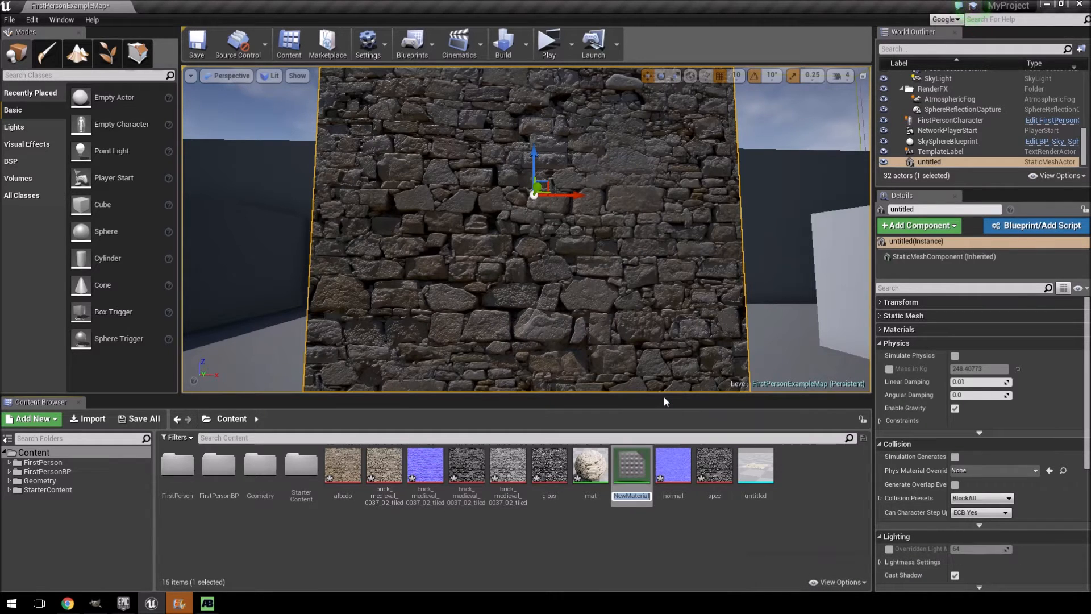
{"action": "type", "text": "awe"}
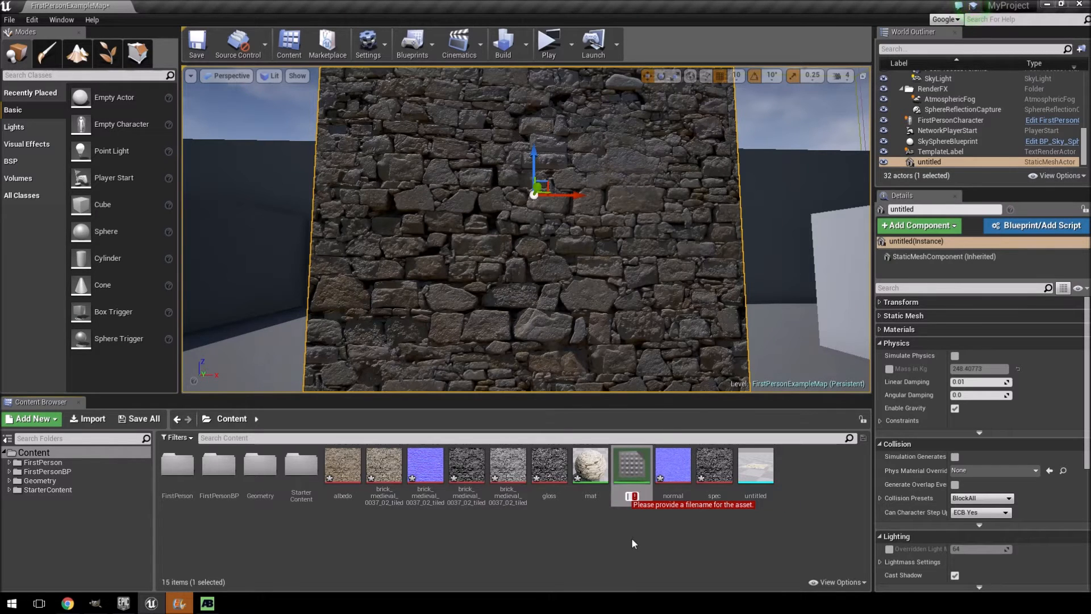
{"action": "type", "text": "awesomemat"}
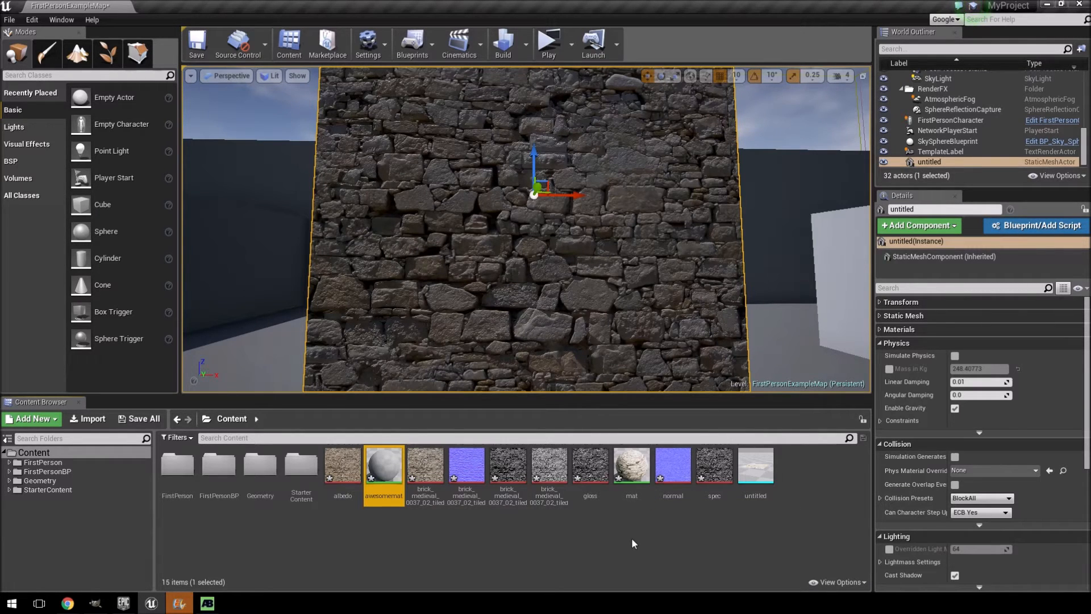
- Edit awesomemat and add Texture Sample nodes for the wall maps
{"action": "double_click", "coordinate": [383, 465]}
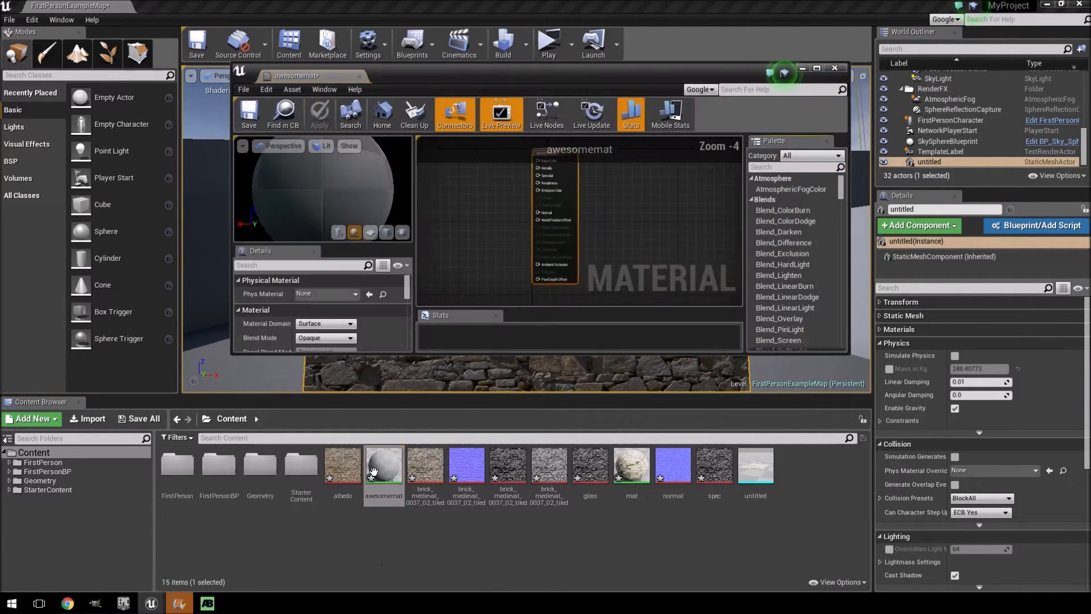
{"action": "left_click", "coordinate": [424, 465]}
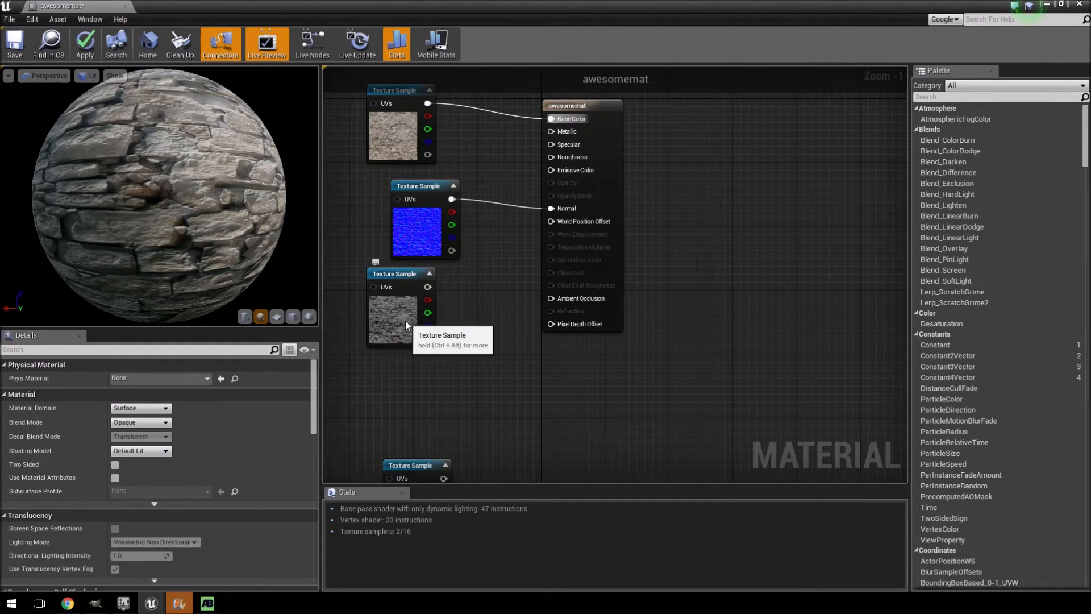
{"action": "left_click", "coordinate": [397, 316]}
{"action": "type", "text": "onem"}
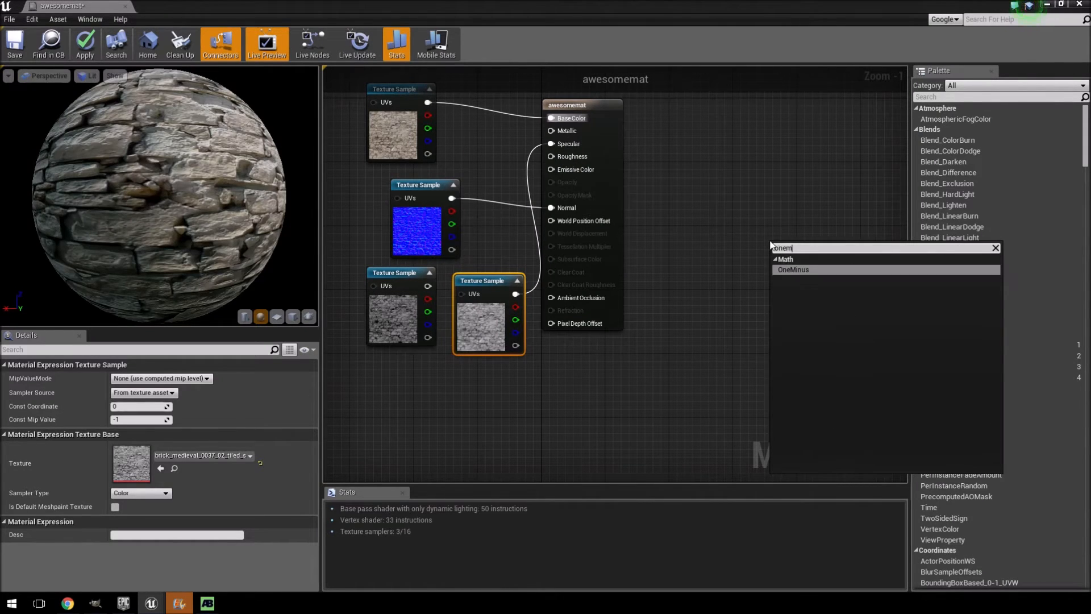
- Route the roughness texture through a OneMinus node and apply the material changes
{"action": "left_click", "coordinate": [793, 269]}
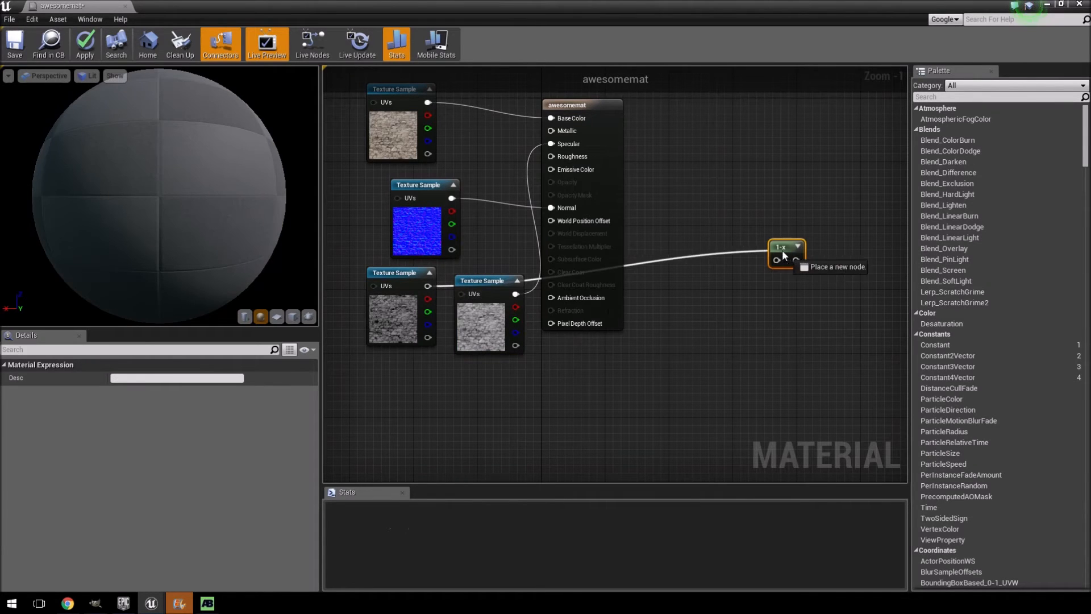
{"action": "left_click_drag", "start_coordinate": [784, 249], "coordinate": [470, 161]}
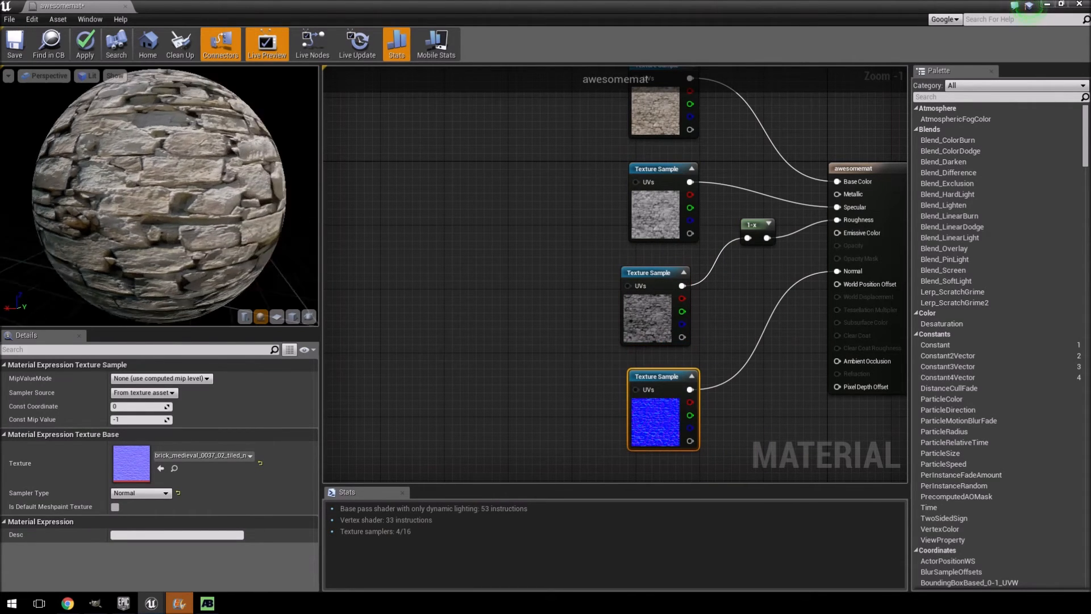
{"action": "left_click", "coordinate": [84, 45]}
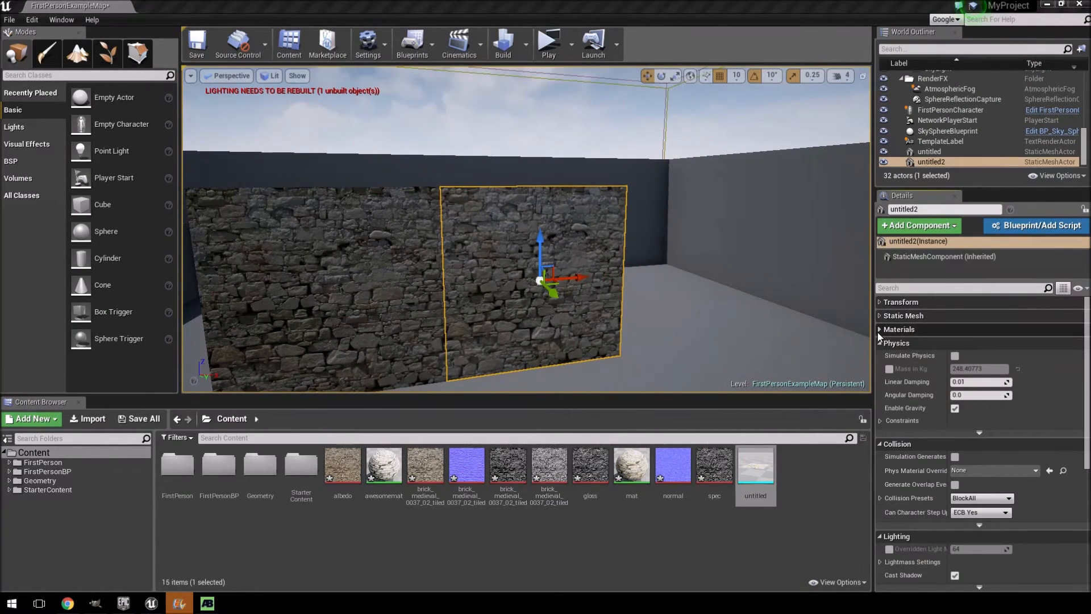
- Assign awesomemat to the duplicate wall, rebuild lighting, and play-test in a standalone game window
{"action": "left_click", "coordinate": [880, 329]}
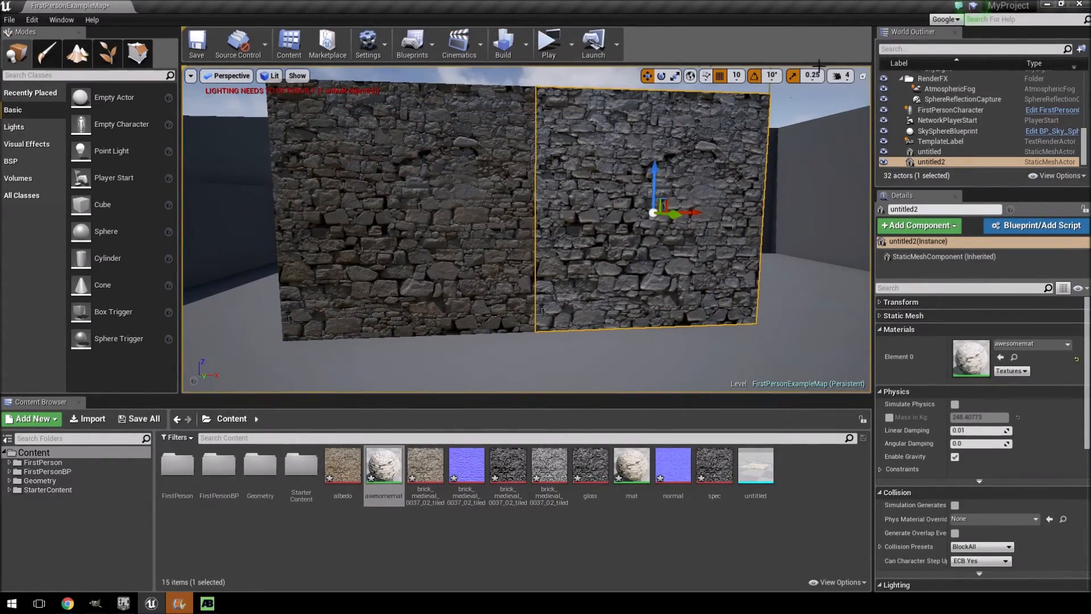
{"action": "mouse_move", "coordinate": [503, 40]}
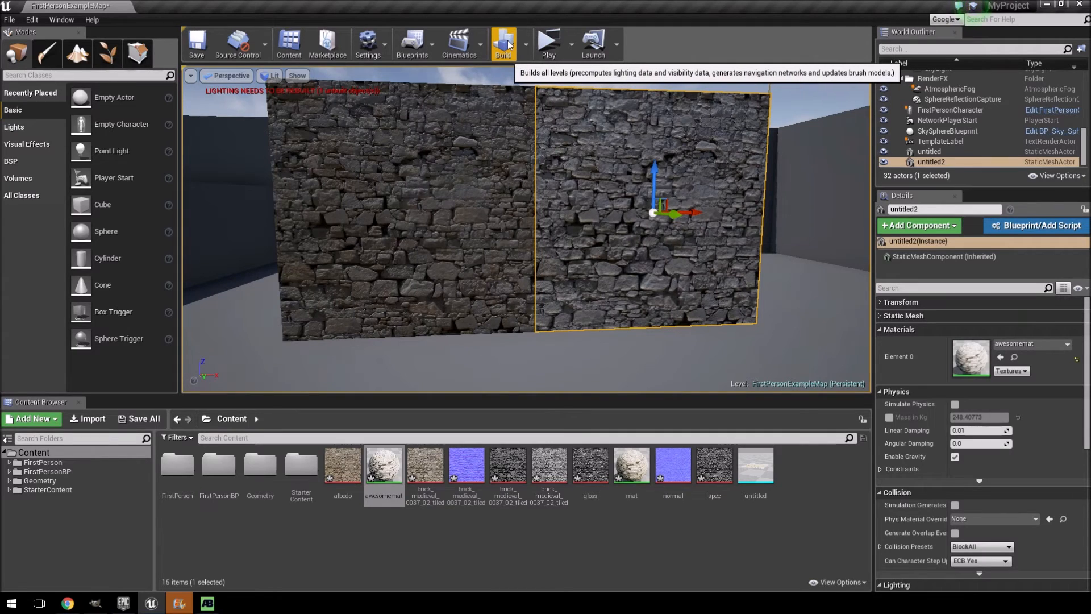
{"action": "left_click", "coordinate": [503, 40]}
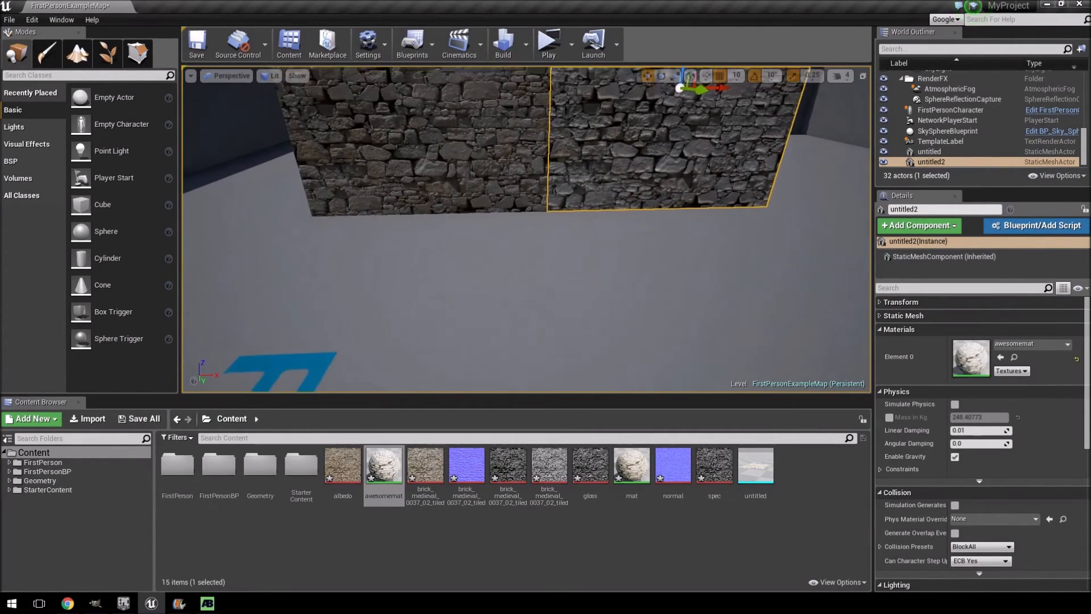
{"action": "left_click", "coordinate": [547, 42]}
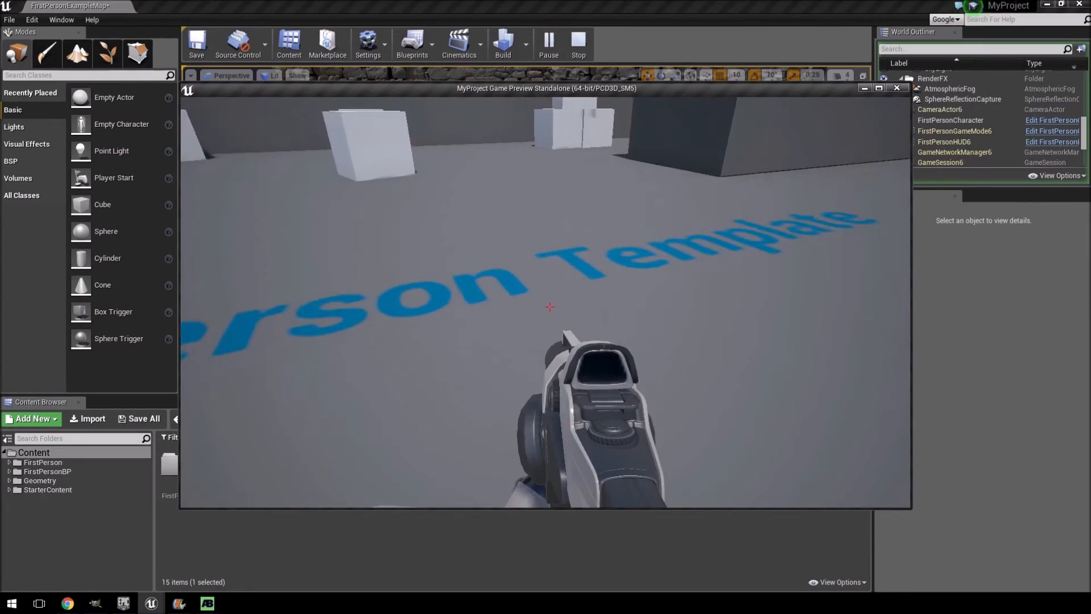